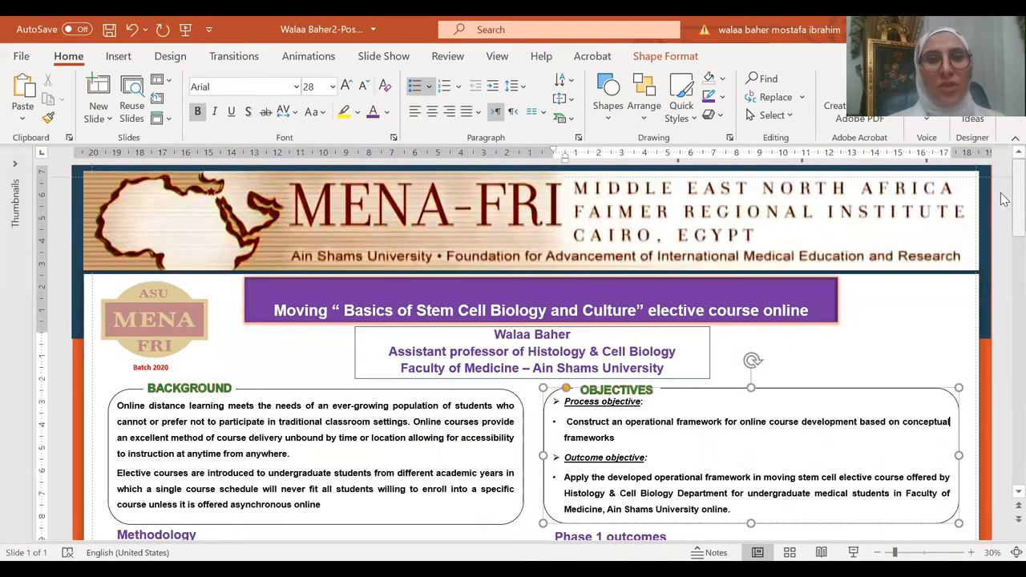
scroll(down, 3)
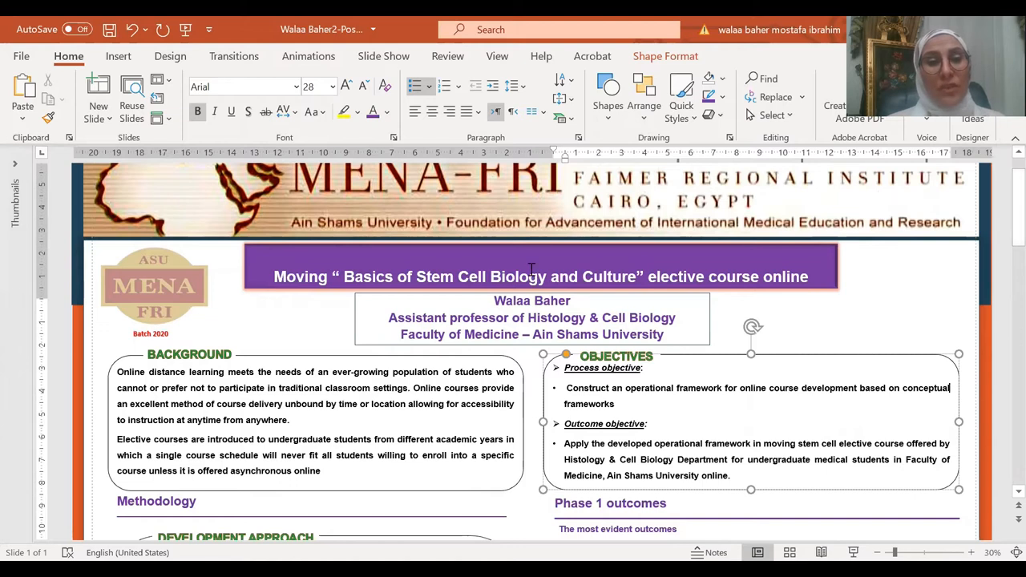
mouse_move(293, 276)
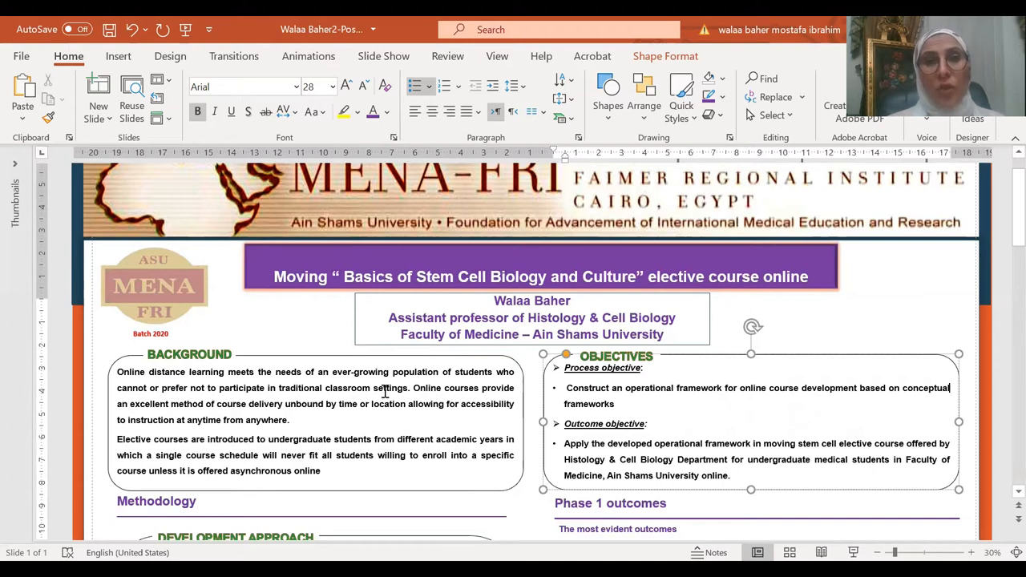
mouse_move(593, 442)
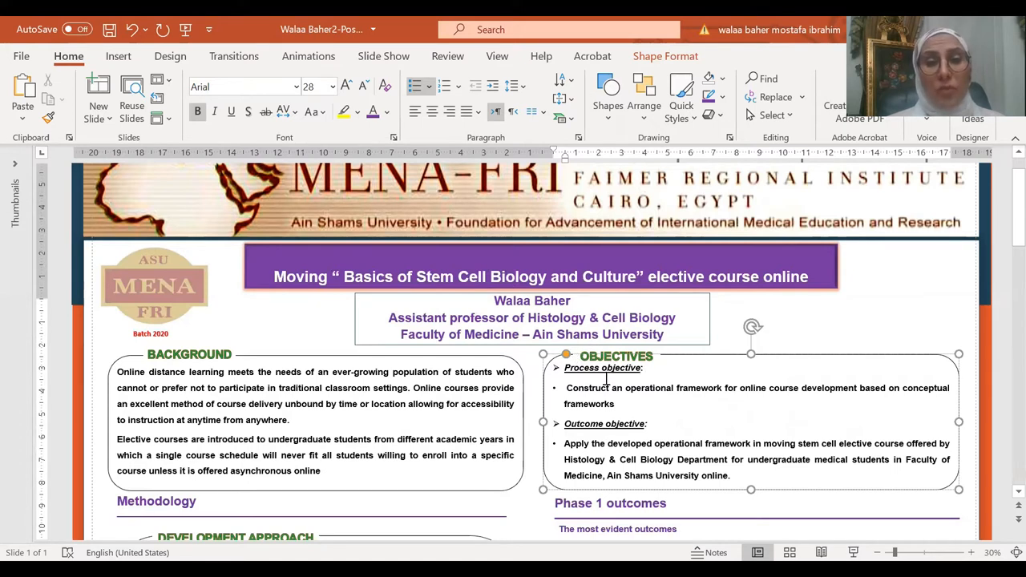
mouse_move(609, 423)
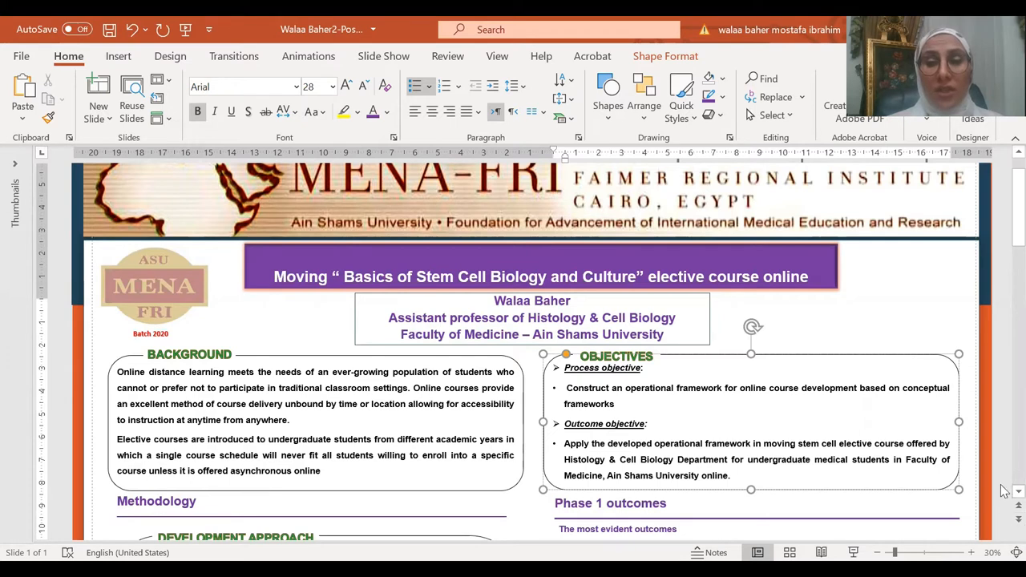
scroll(down, 3)
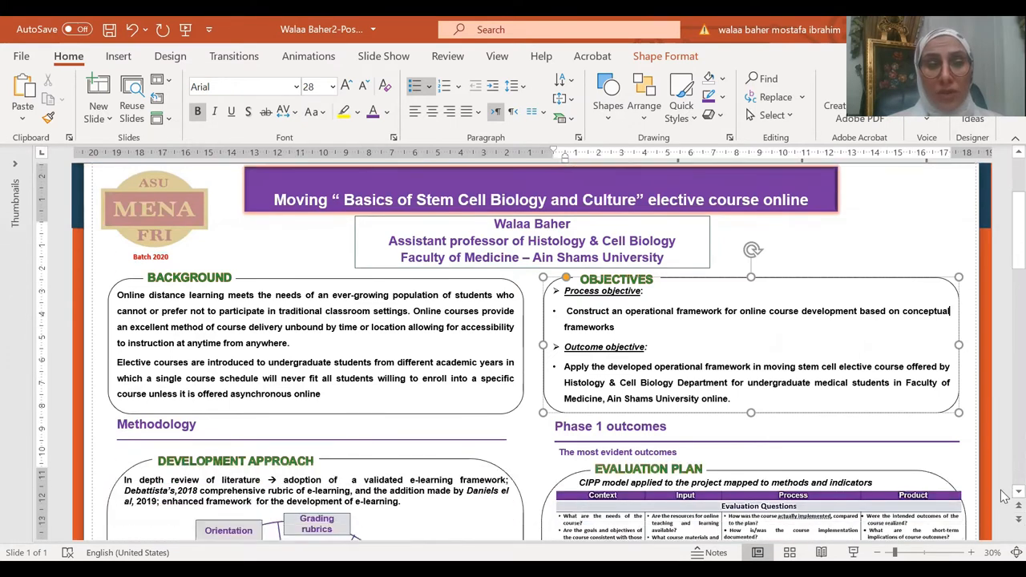
scroll(down, 3)
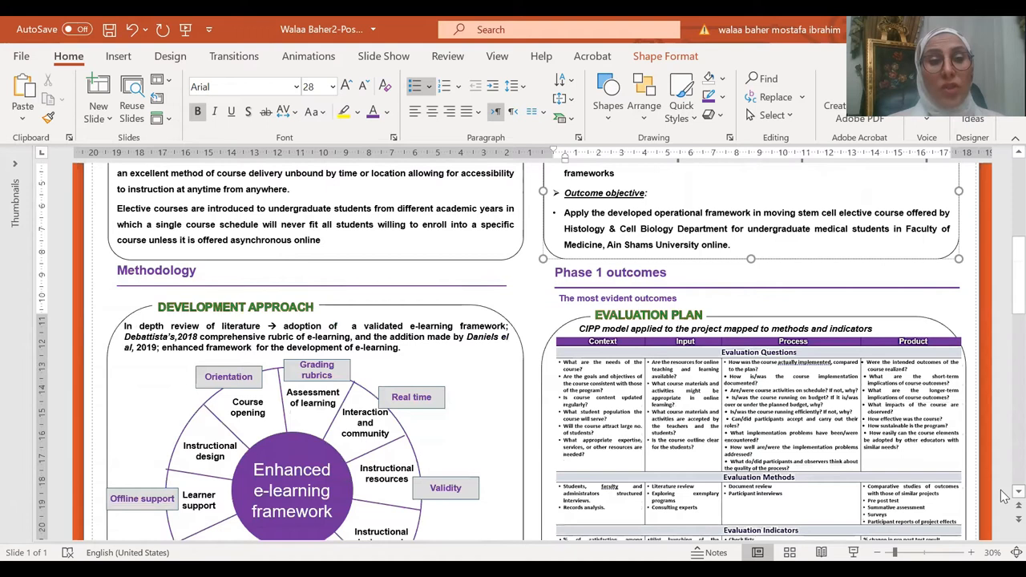
scroll(down, 3)
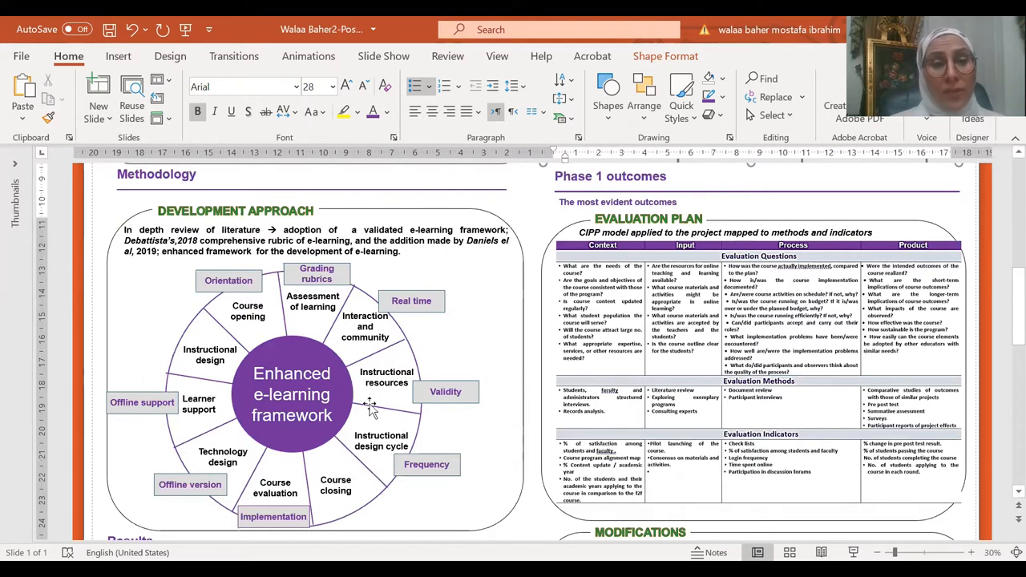
mouse_move(292, 478)
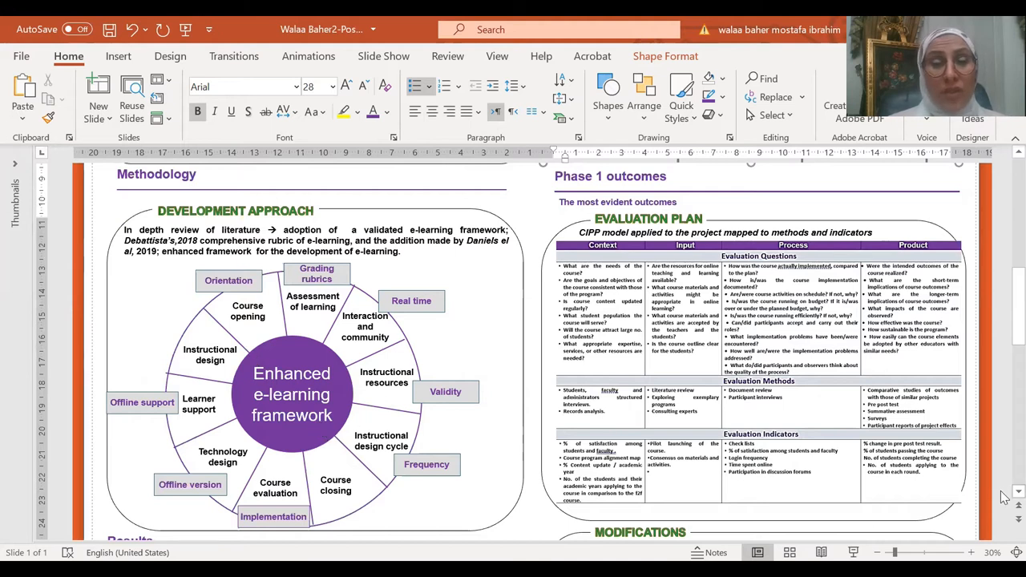
scroll(down, 3)
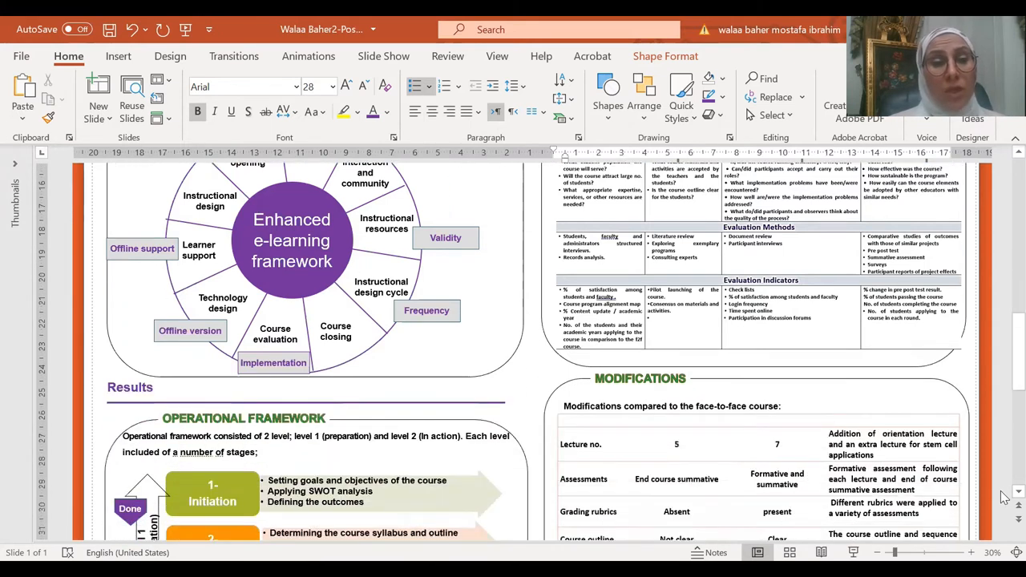
scroll(down, 3)
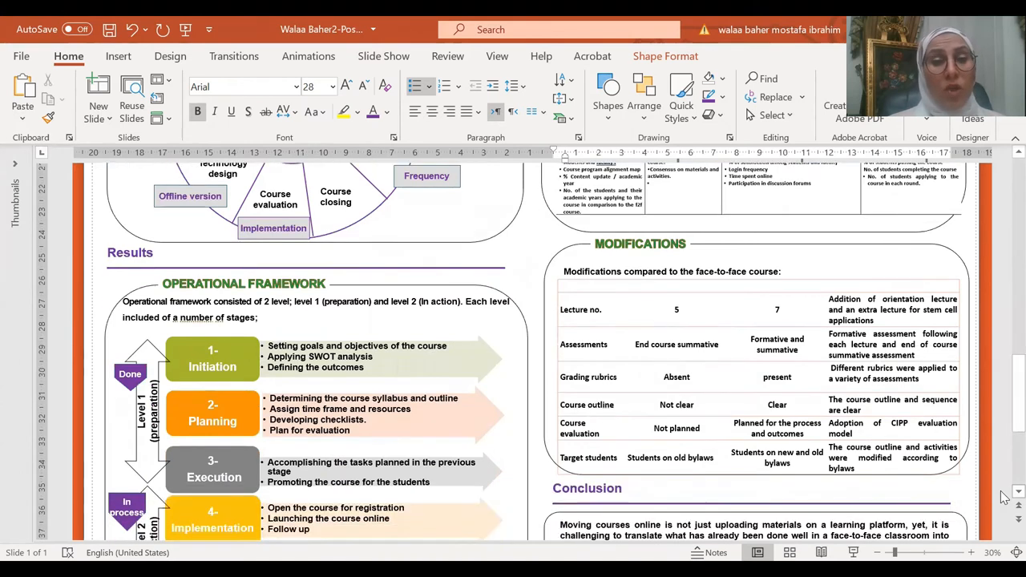
scroll(down, 3)
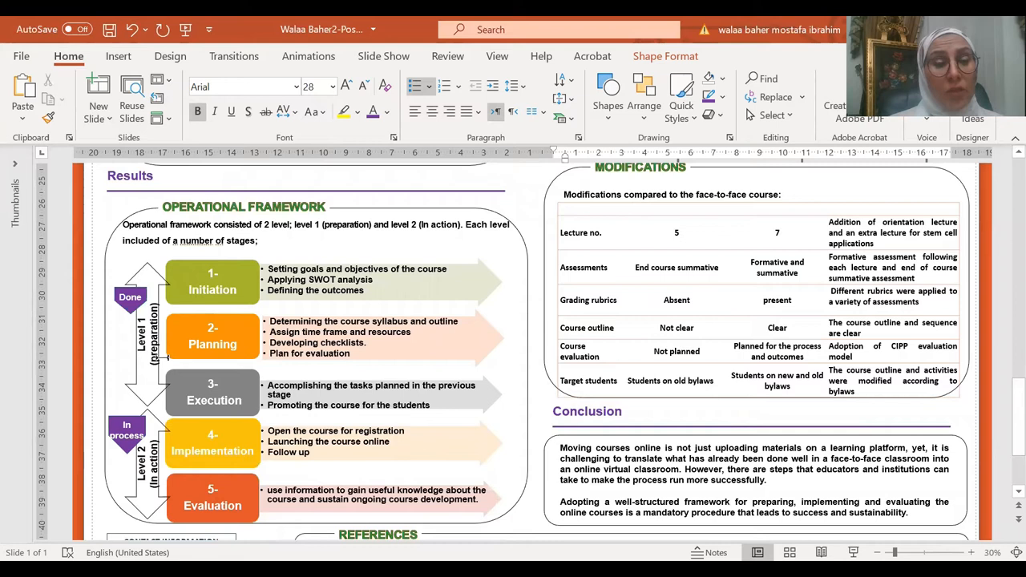
mouse_move(118, 308)
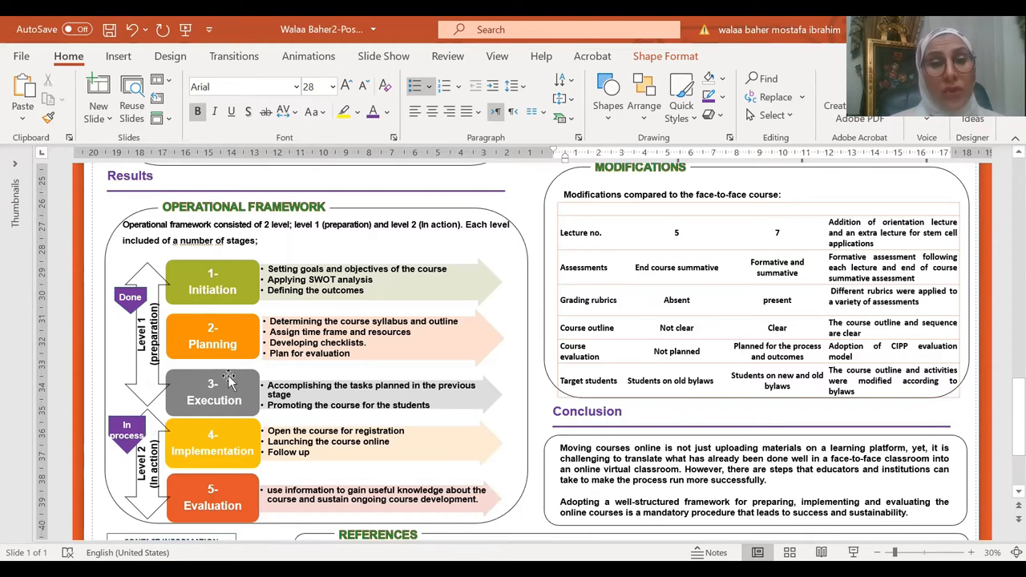
mouse_move(243, 333)
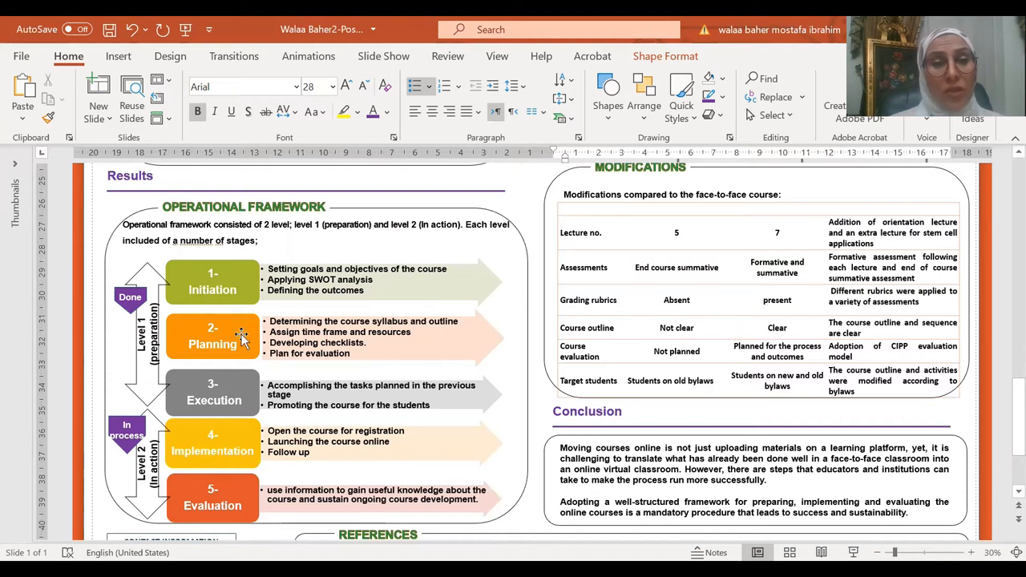
mouse_move(244, 398)
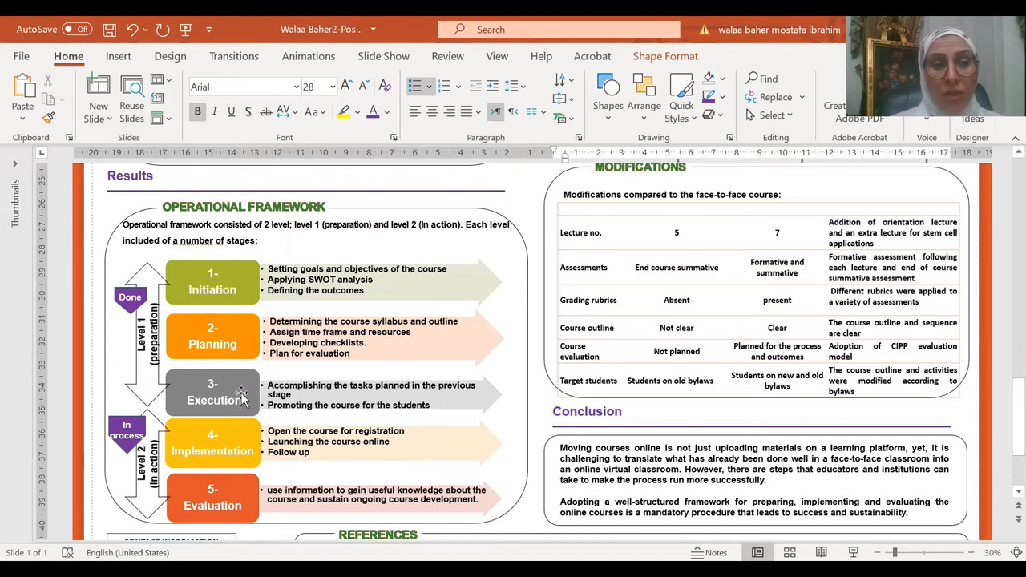
mouse_move(195, 452)
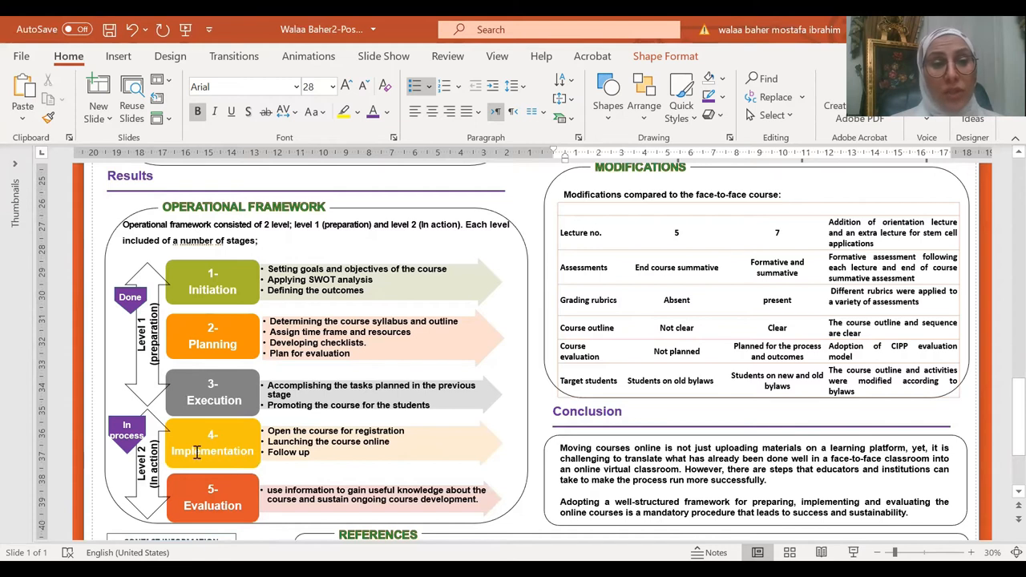
mouse_move(224, 504)
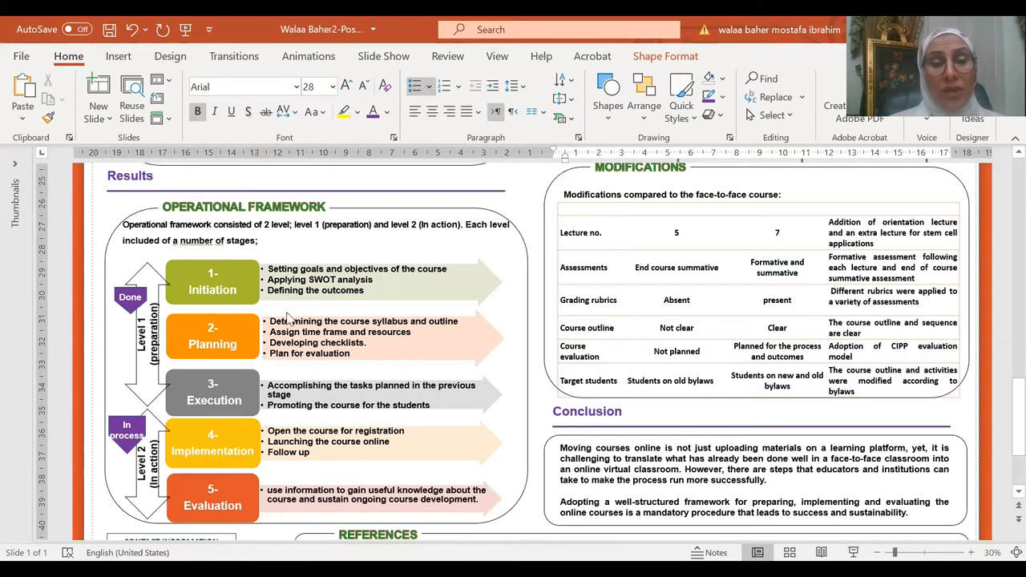
mouse_move(433, 312)
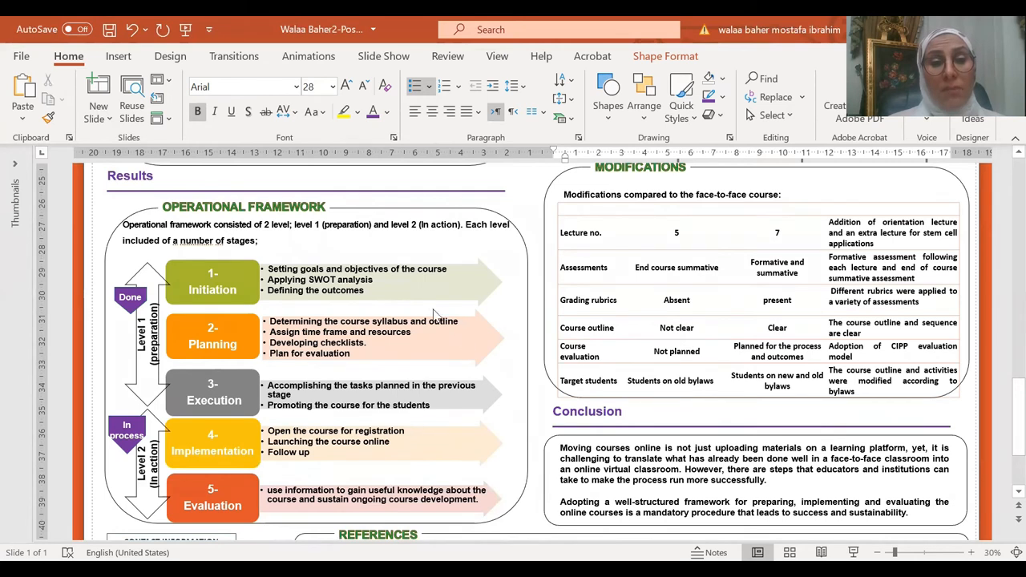
mouse_move(395, 289)
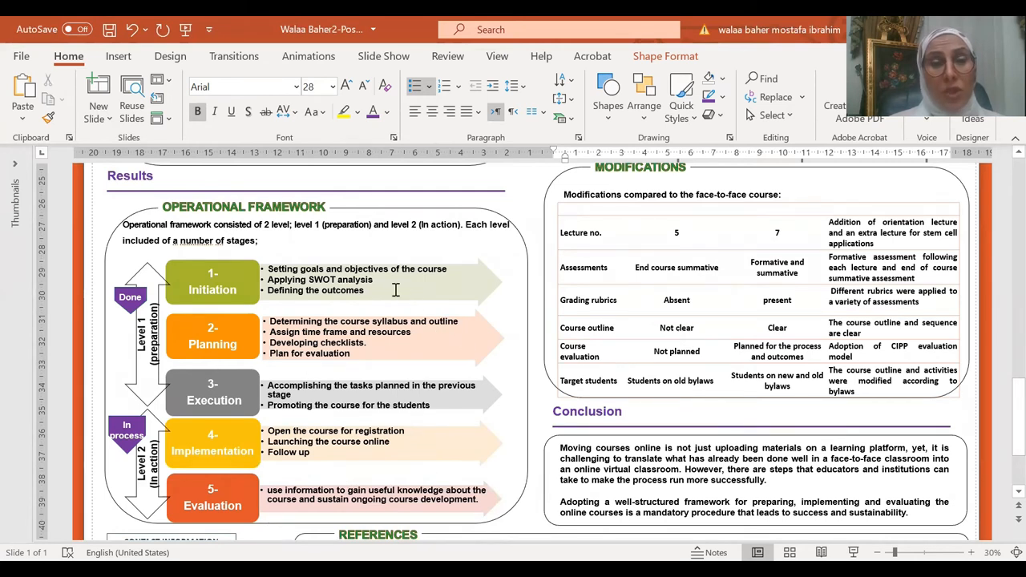
mouse_move(339, 472)
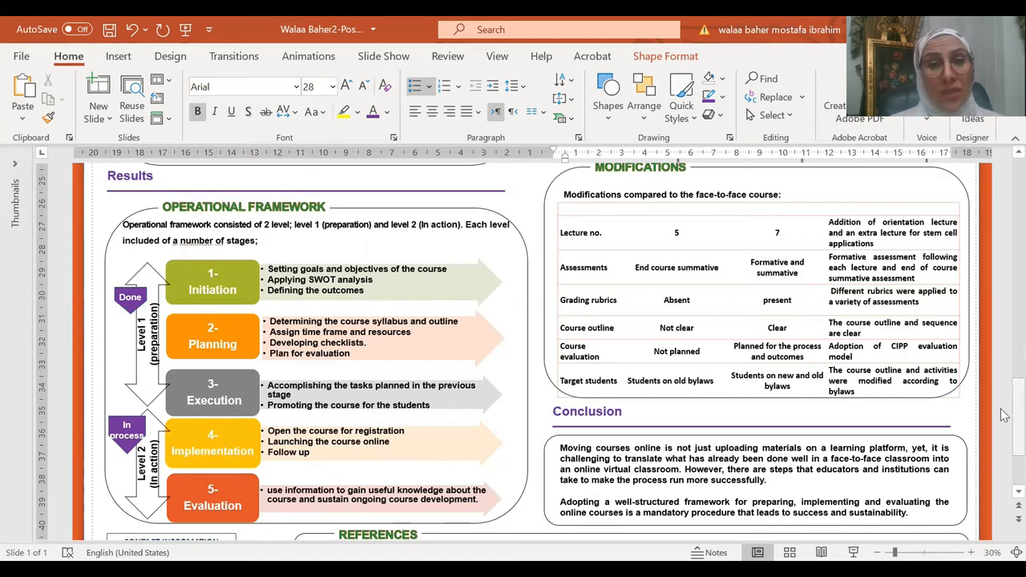
scroll(up, 3)
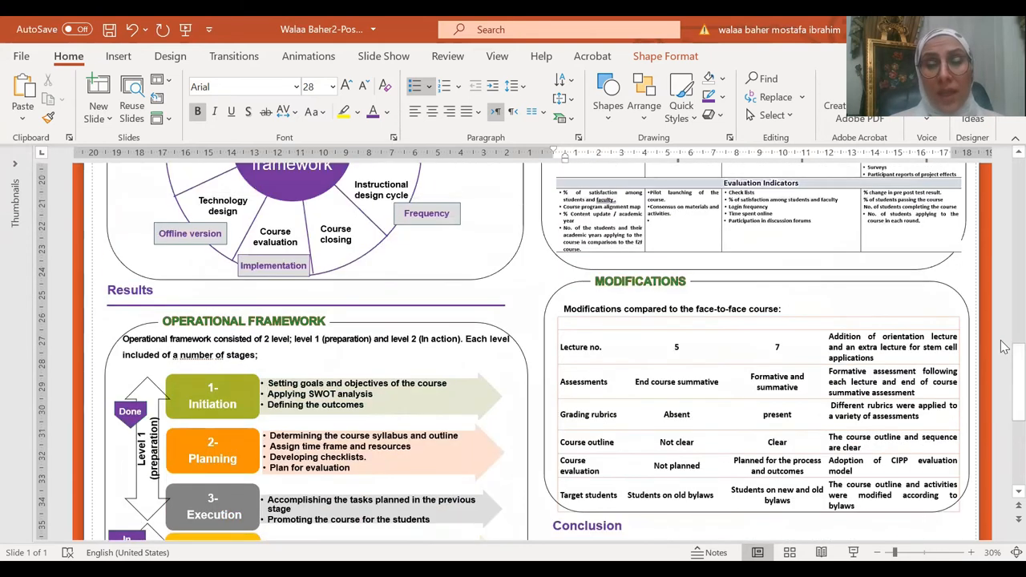
scroll(up, 3)
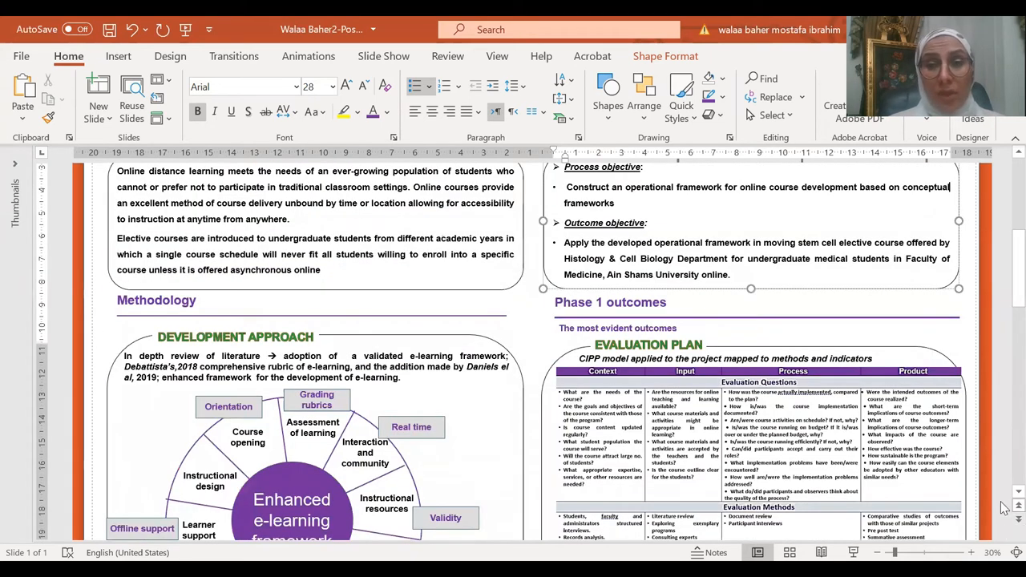
scroll(down, 3)
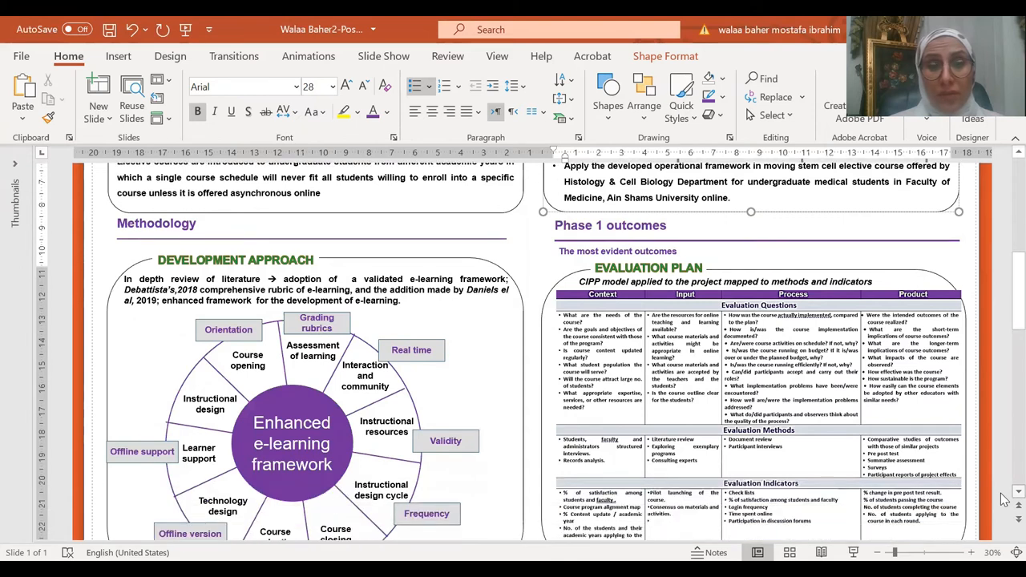
scroll(down, 3)
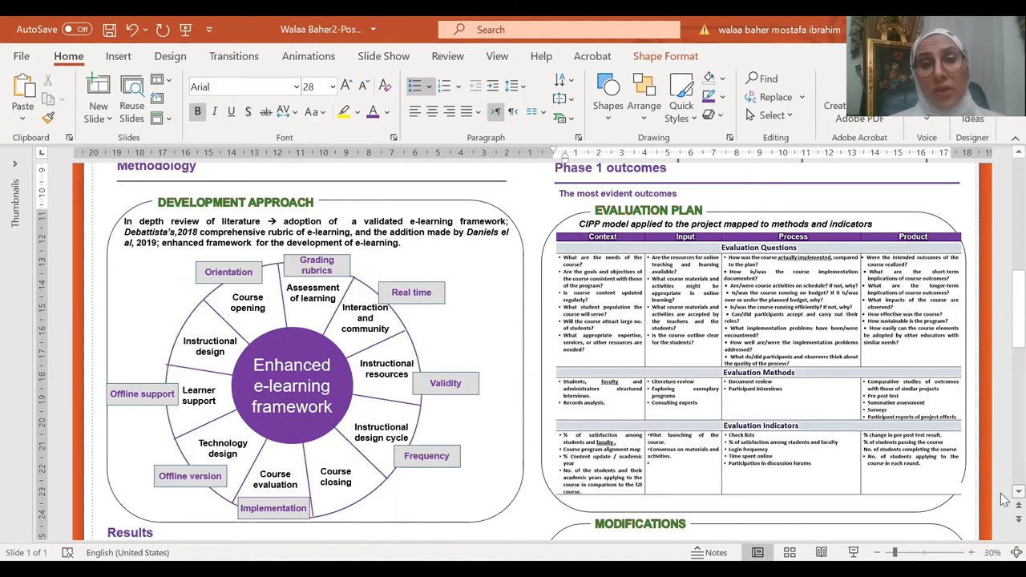
mouse_move(696, 324)
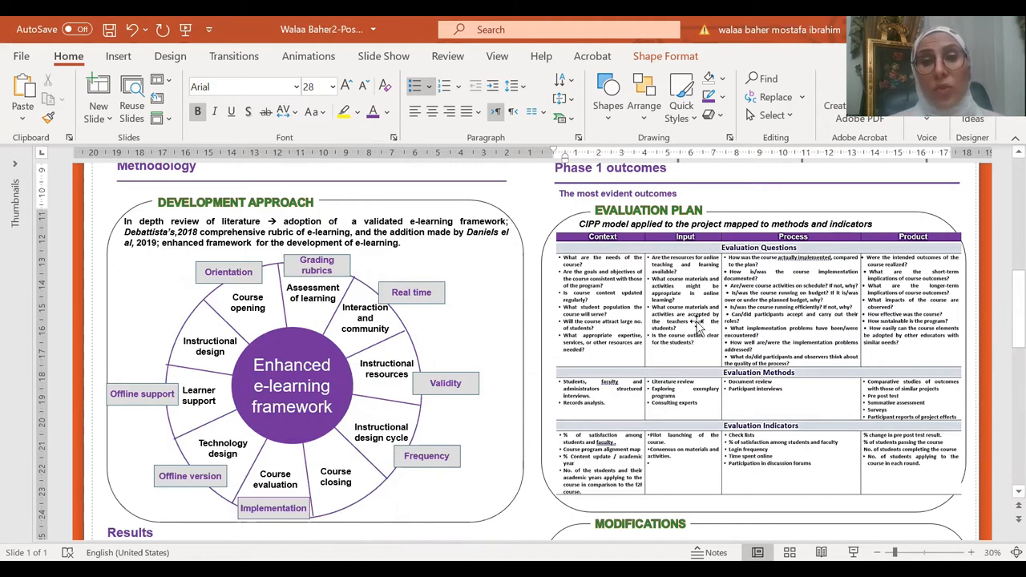
mouse_move(606, 205)
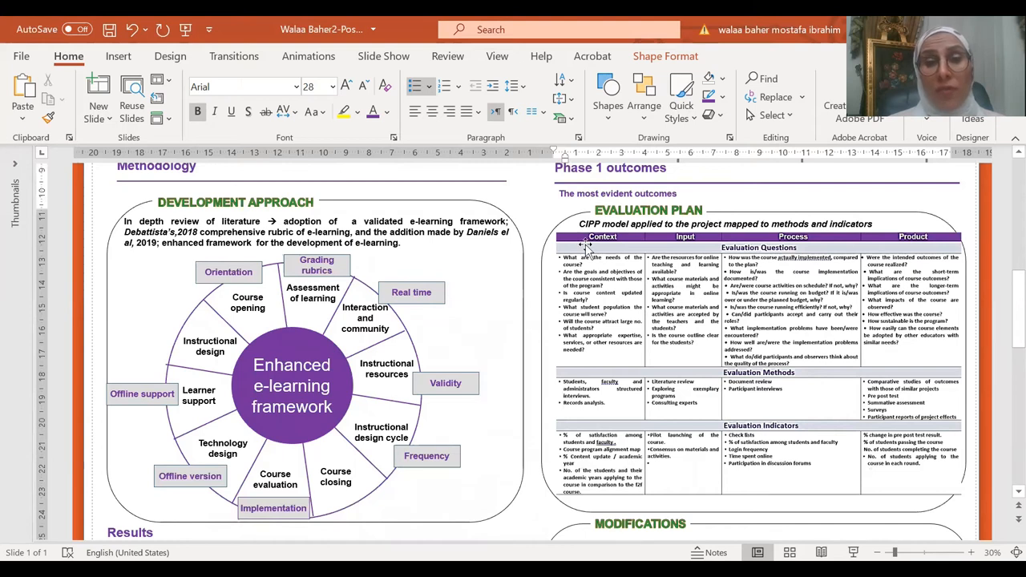
mouse_move(683, 244)
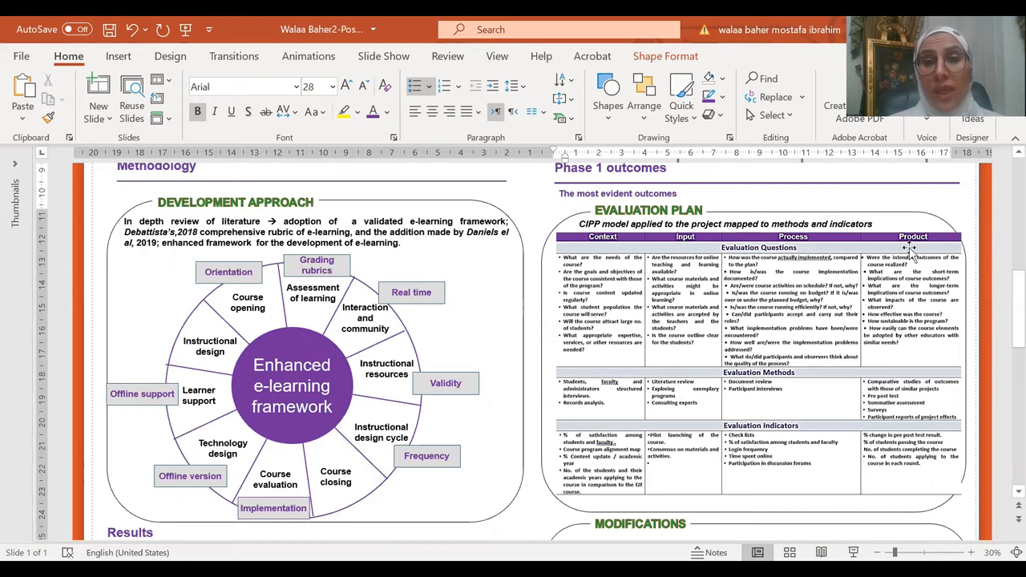
mouse_move(904, 251)
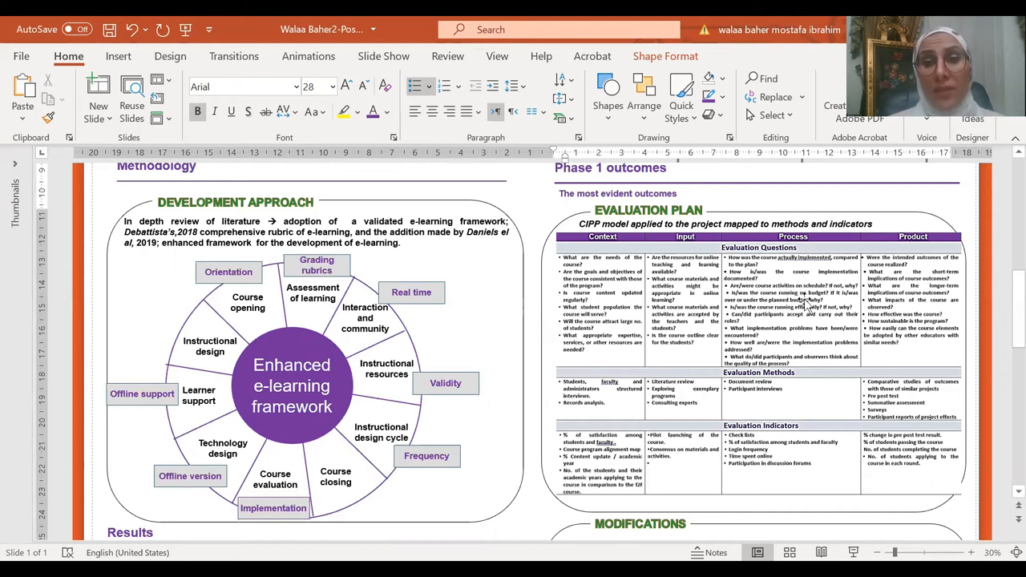
mouse_move(745, 356)
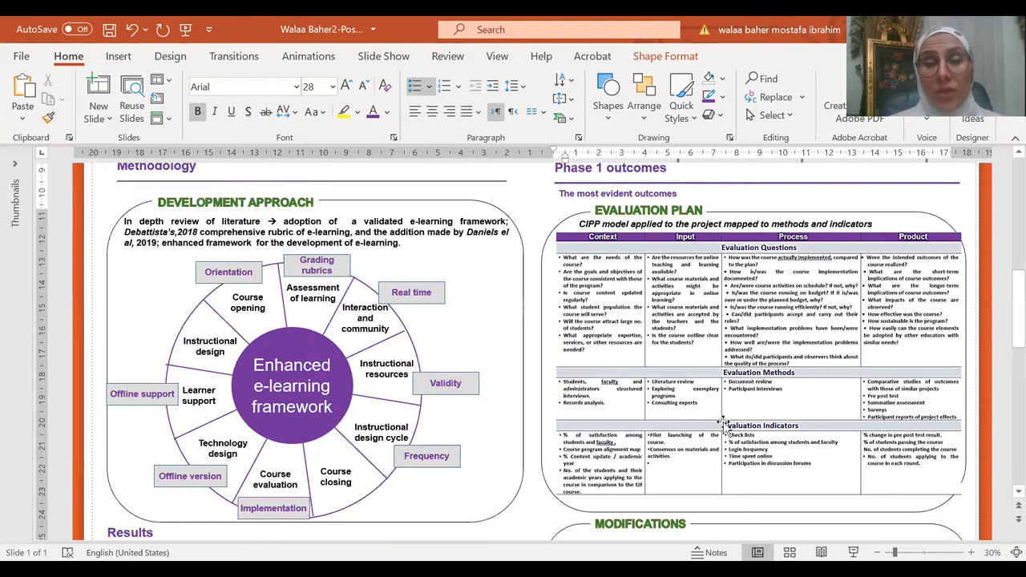
mouse_move(644, 305)
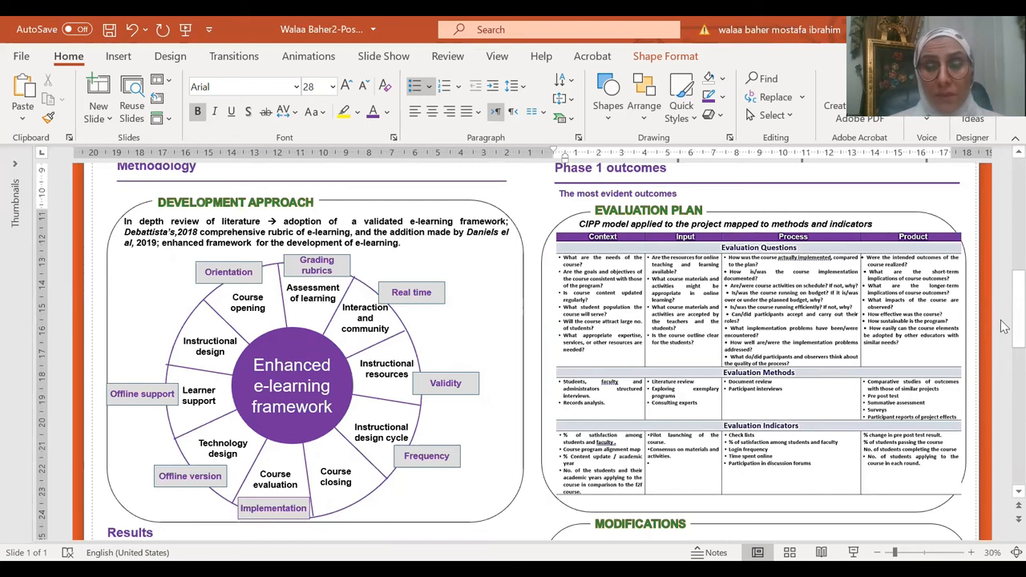
scroll(down, 3)
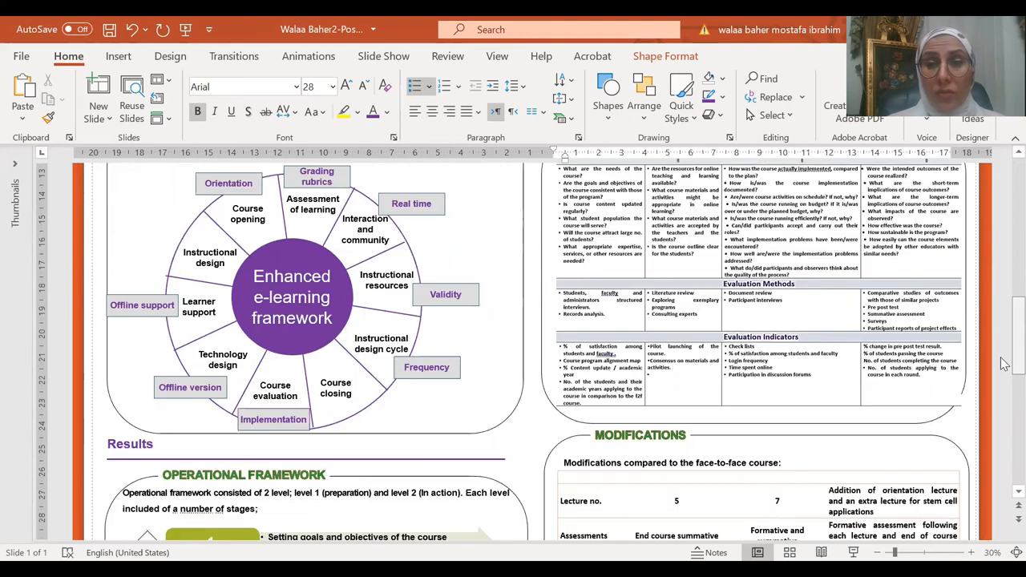
scroll(down, 3)
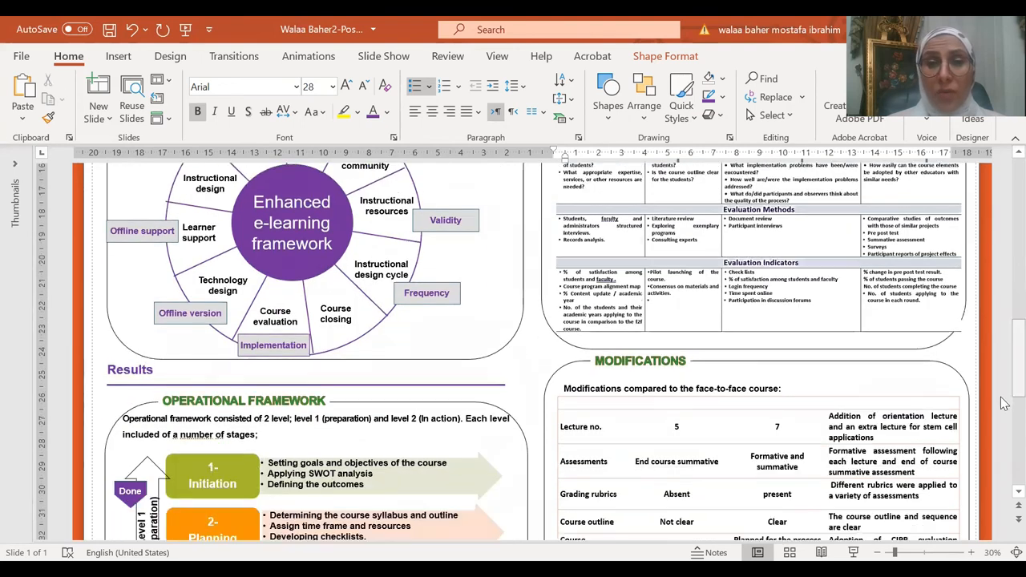
scroll(down, 3)
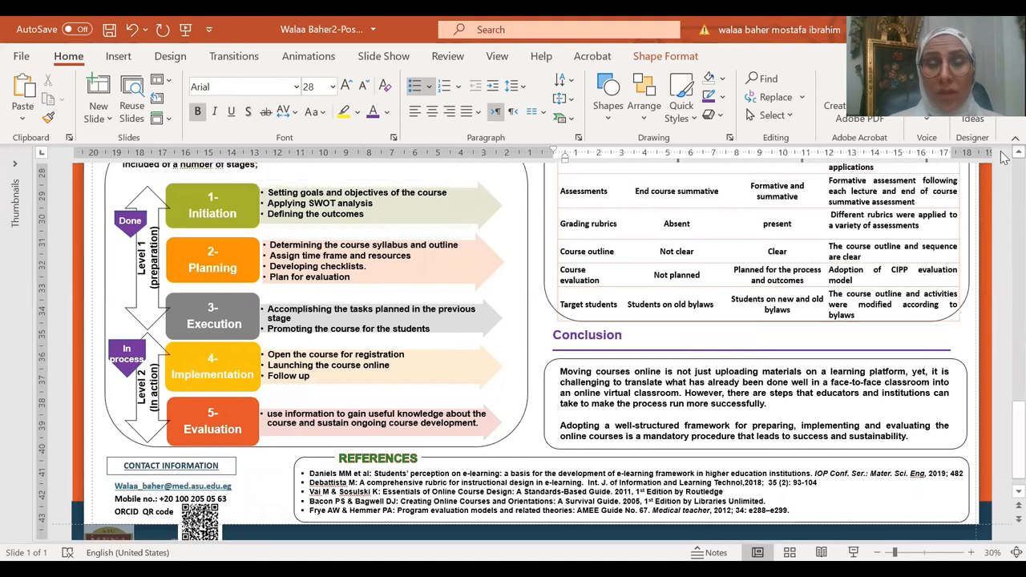
scroll(up, 3)
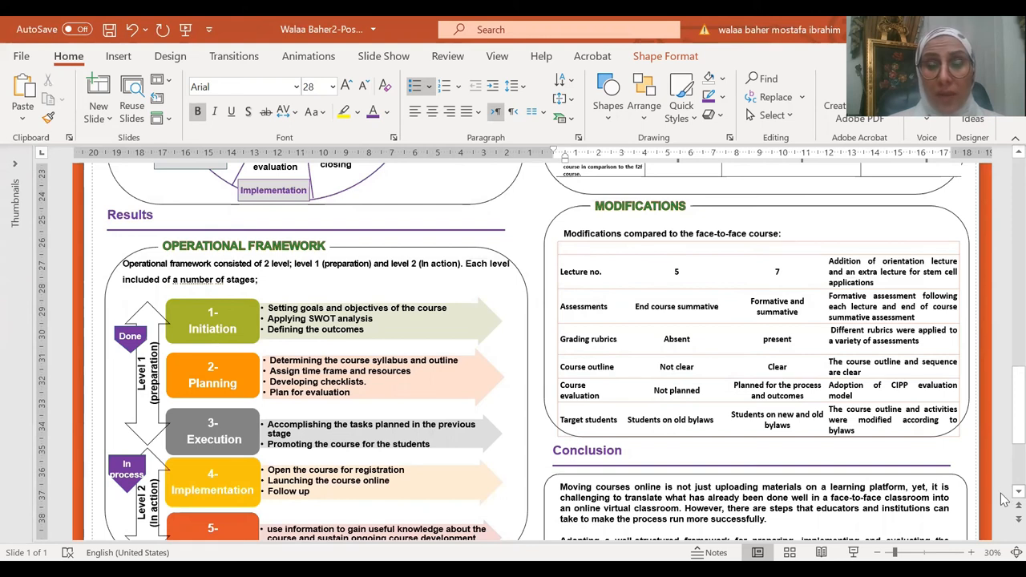
scroll(down, 3)
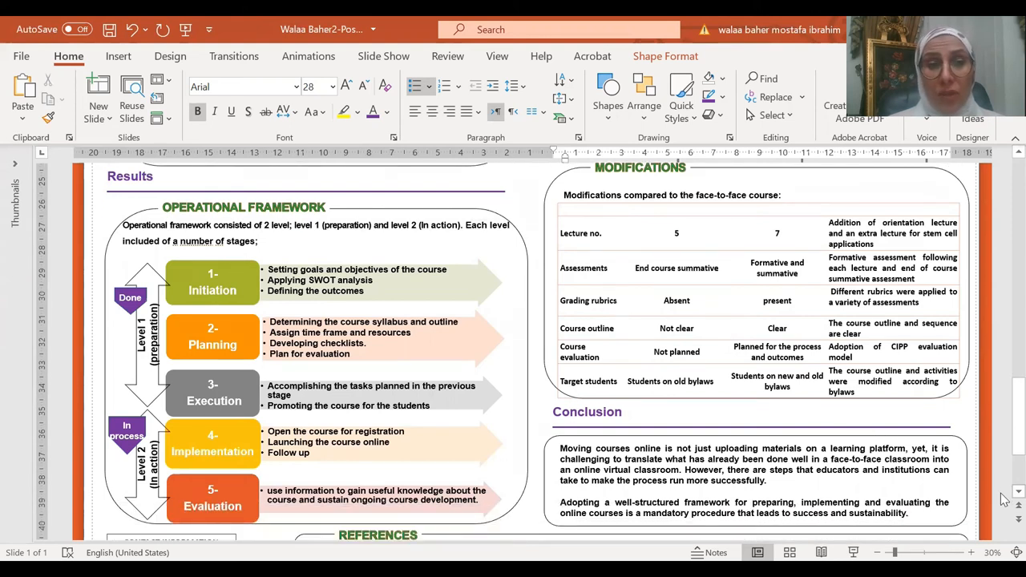
scroll(down, 3)
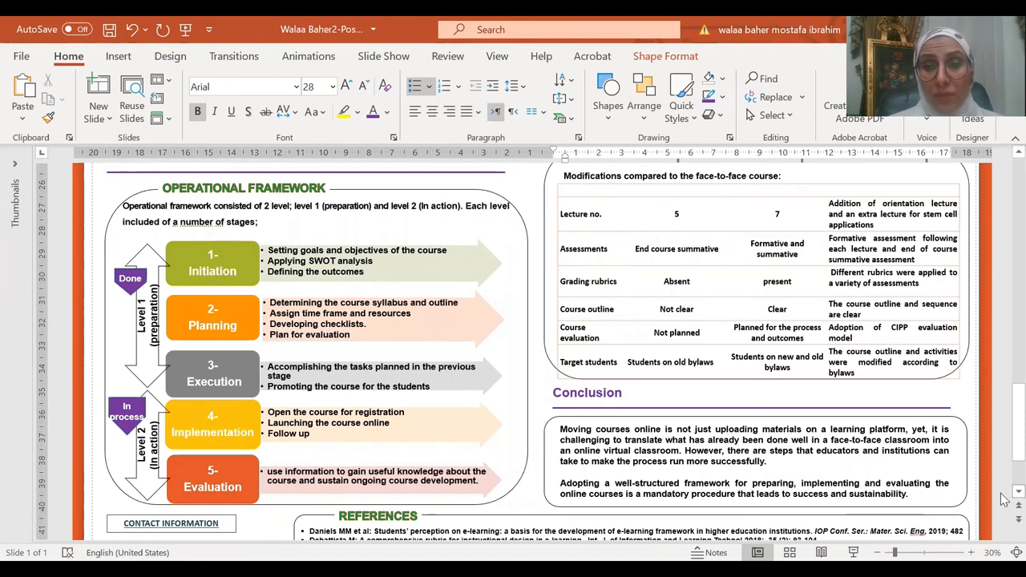
scroll(down, 3)
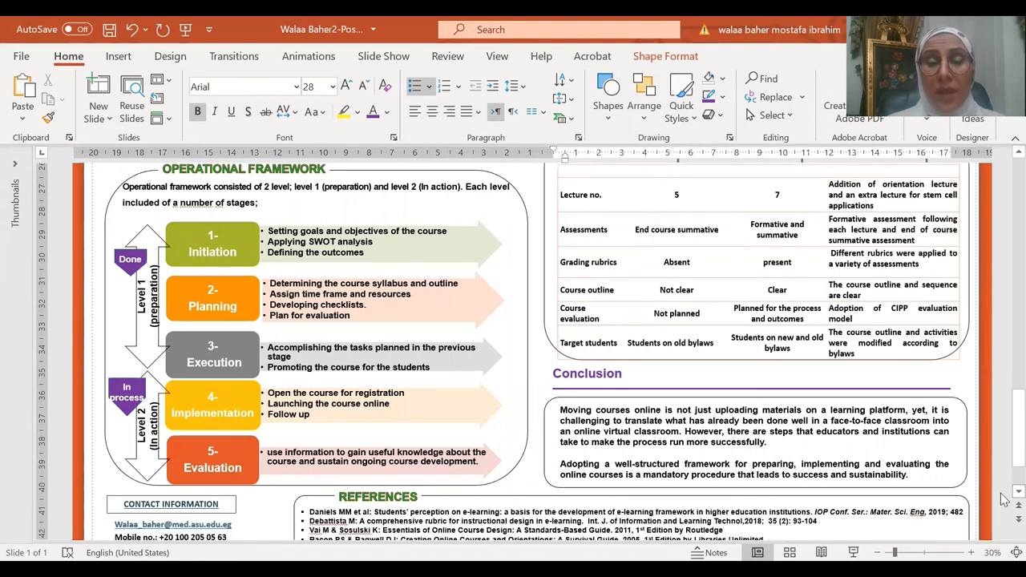